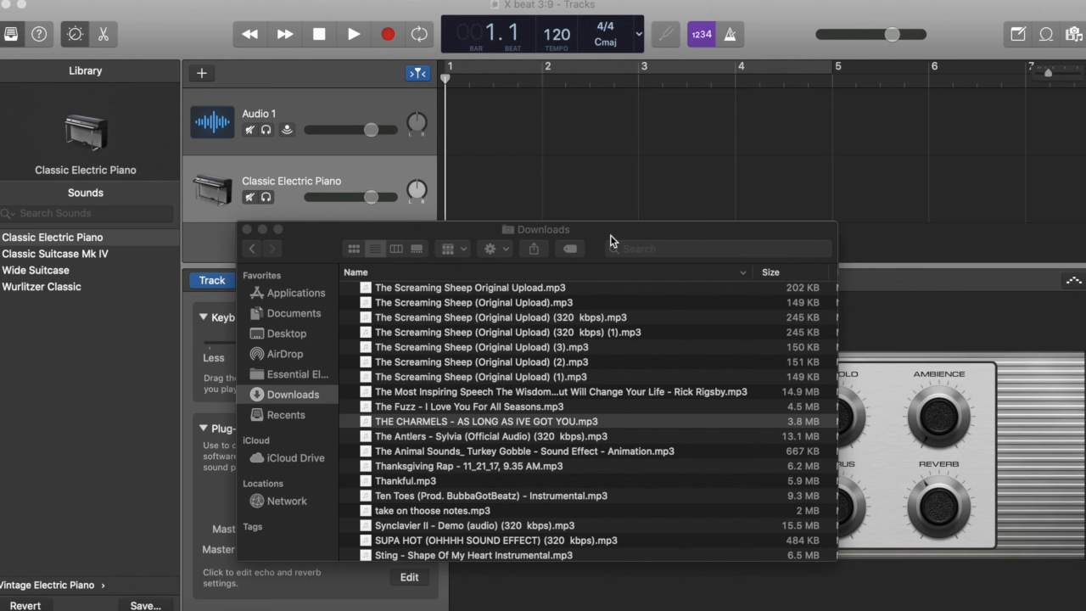
{"action": "mouse_move", "coordinate": [465, 387]}
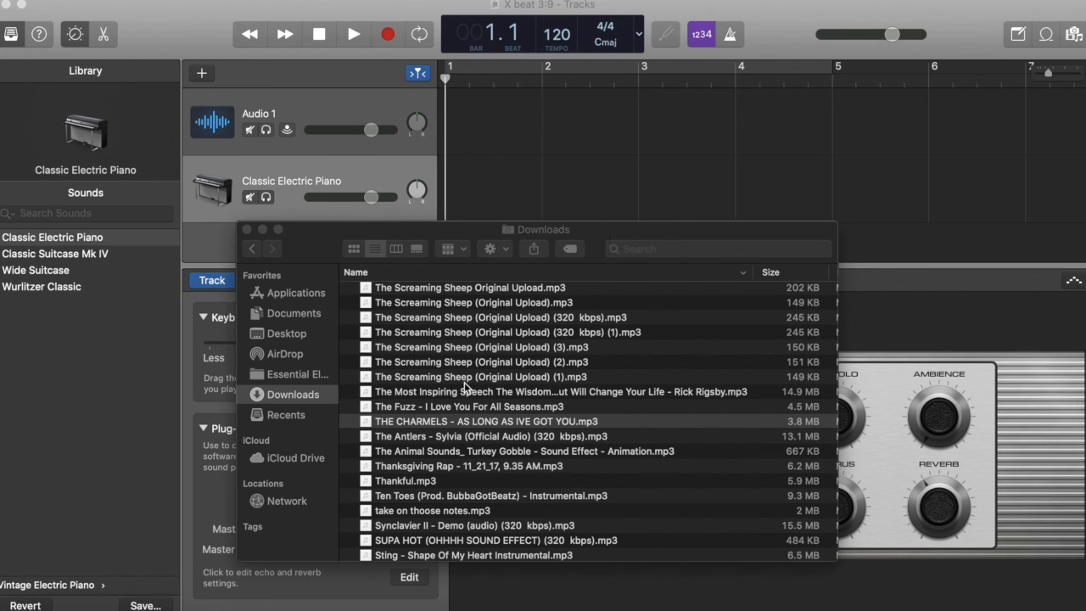
{"action": "mouse_move", "coordinate": [190, 31]}
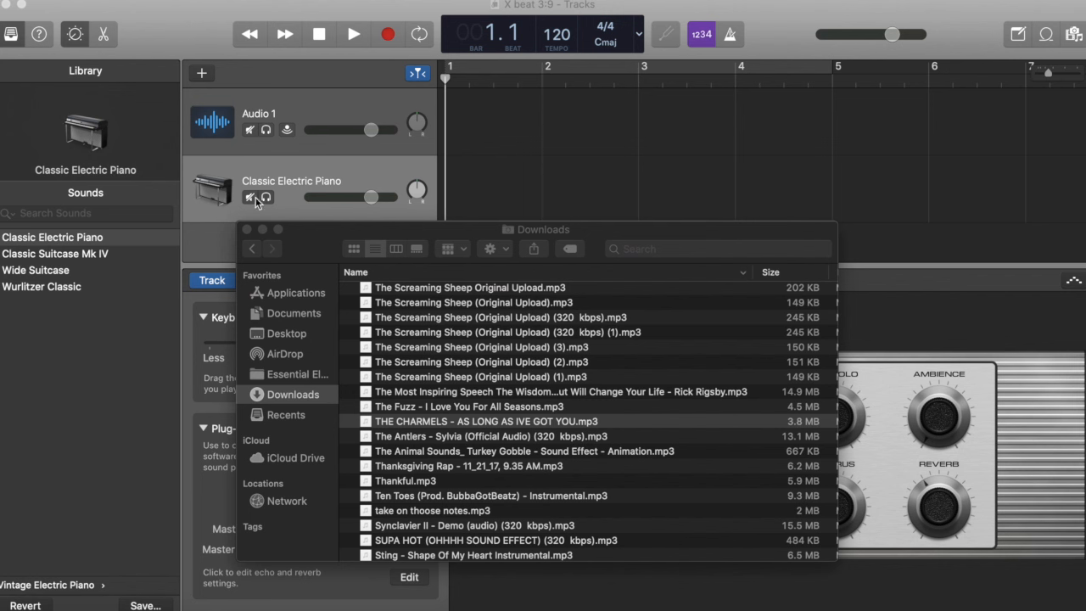
{"action": "mouse_move", "coordinate": [256, 214]}
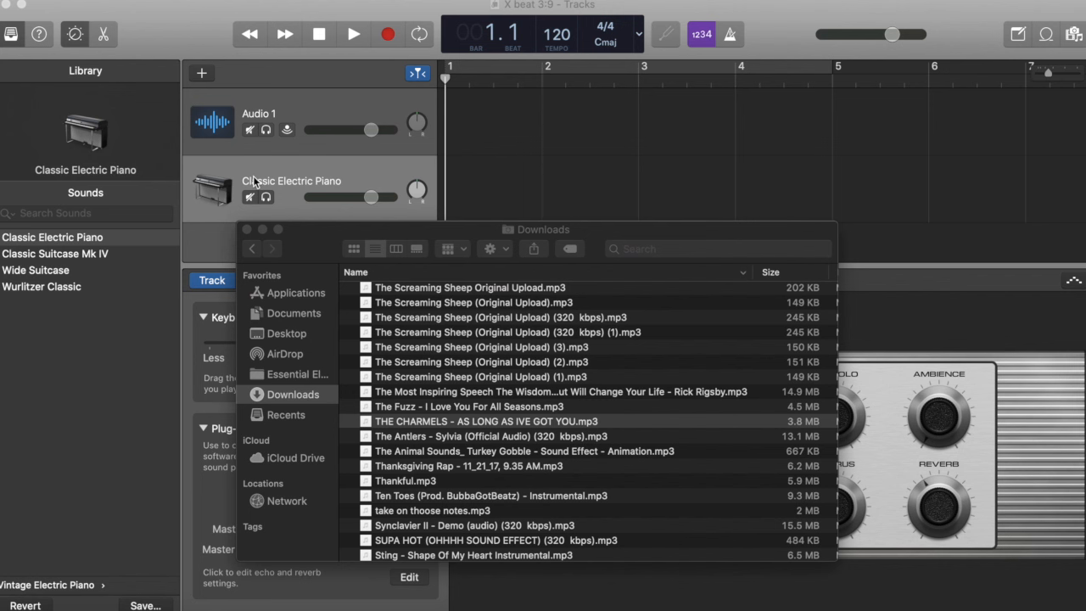
Select THE CHARMELS - AS LONG AS IVE GOT YOU.mp3 in the Downloads folder for dragging into the project
{"action": "left_click", "coordinate": [486, 421]}
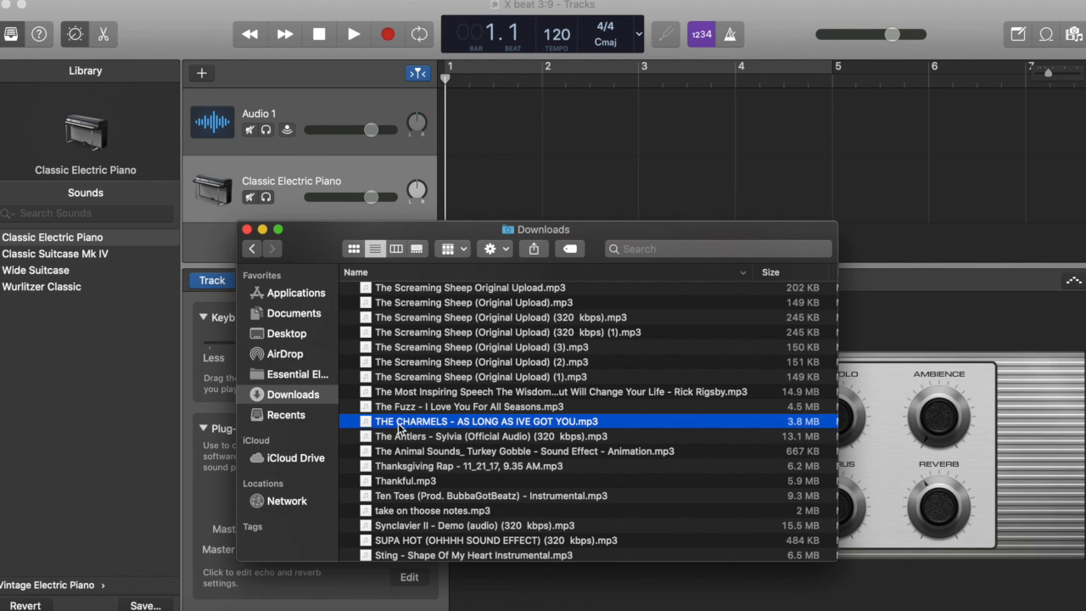
{"action": "mouse_move", "coordinate": [411, 421]}
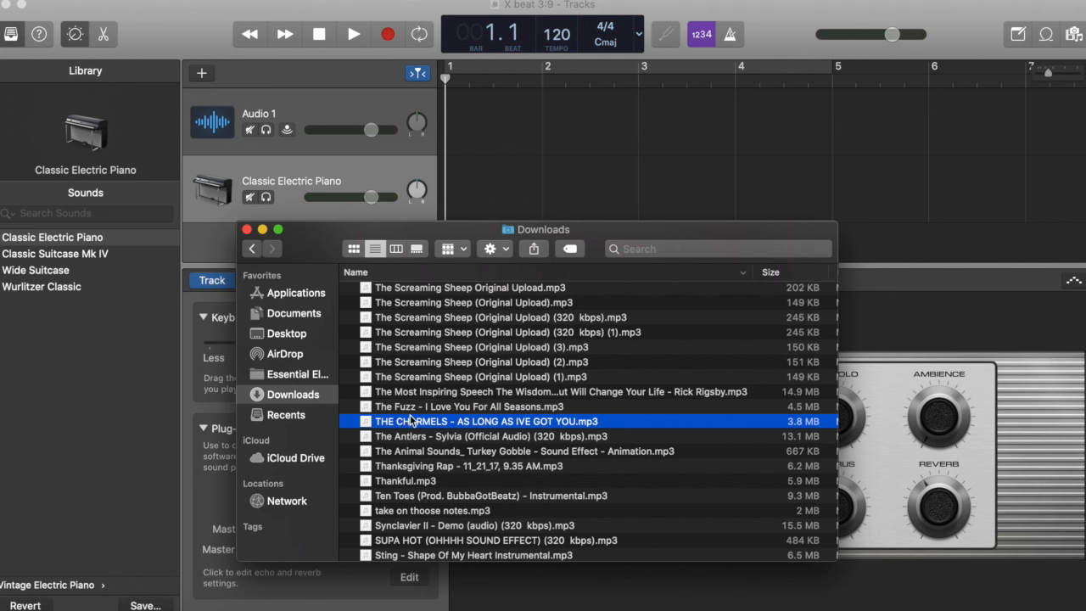
{"action": "mouse_move", "coordinate": [397, 421]}
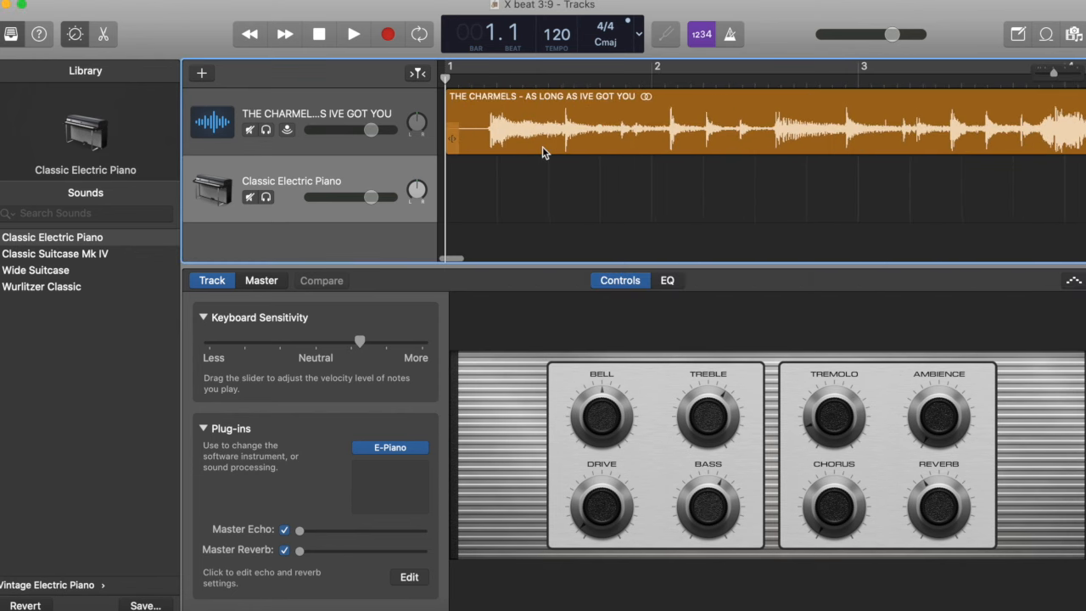
Start playback of the Charmels audio region now sitting at bar 1 of the audio track
{"action": "left_click", "coordinate": [353, 33]}
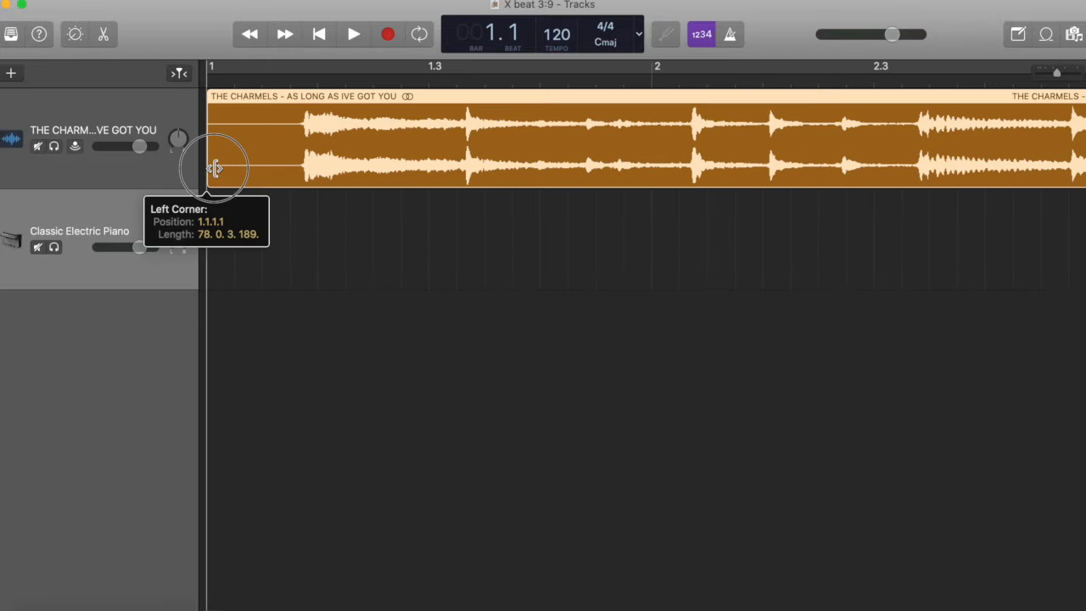
Trim the start of the Charmels region so it begins slightly later while staying at bar 1
{"action": "left_click_drag", "start_coordinate": [212, 161], "coordinate": [302, 161]}
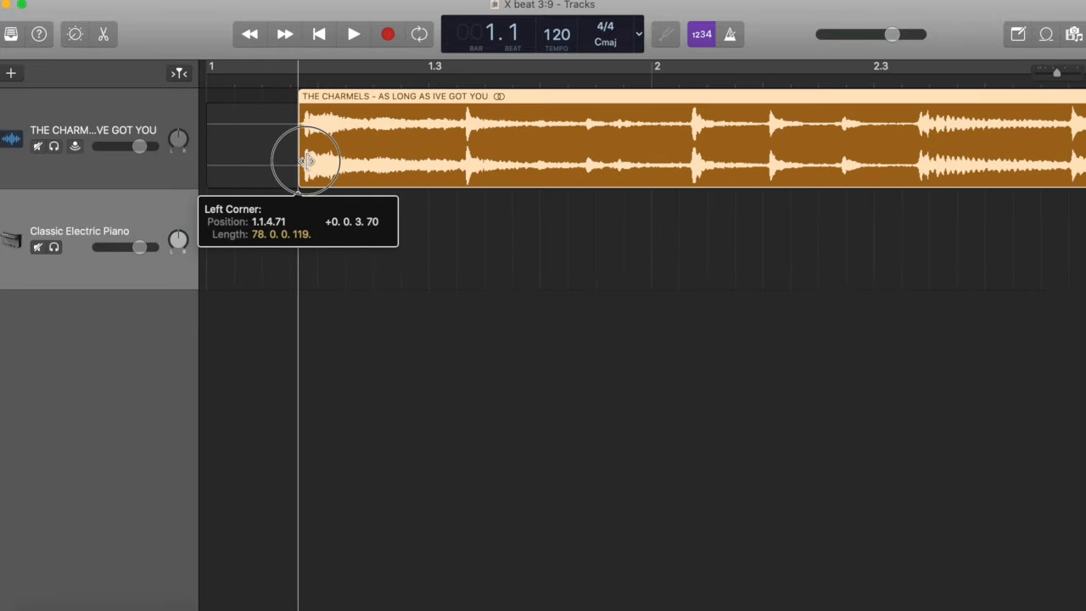
{"action": "left_click_drag", "start_coordinate": [302, 161], "coordinate": [309, 161]}
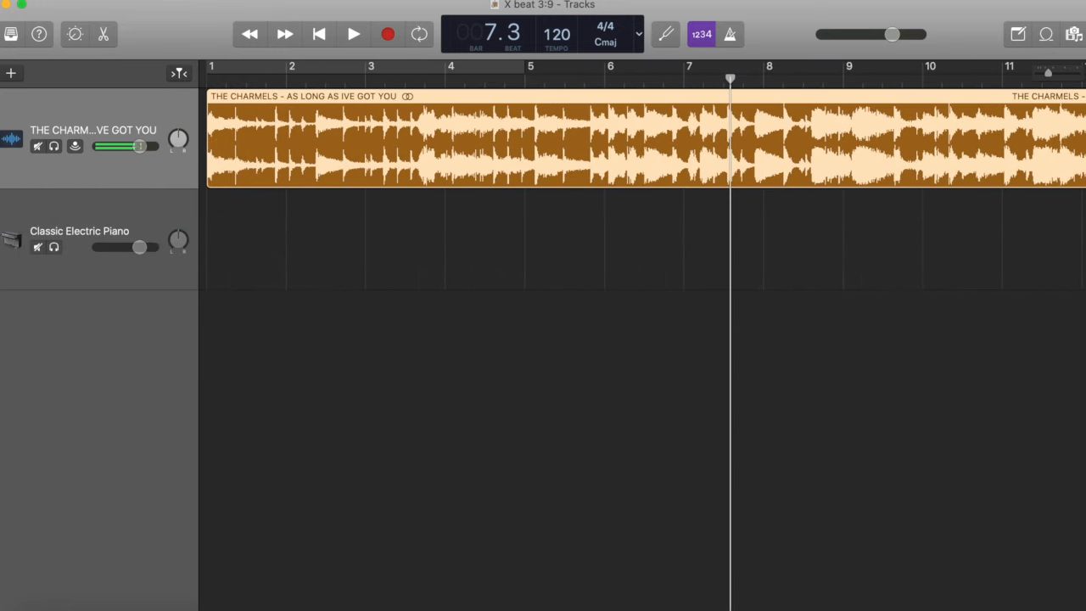
{"action": "left_click", "coordinate": [319, 33]}
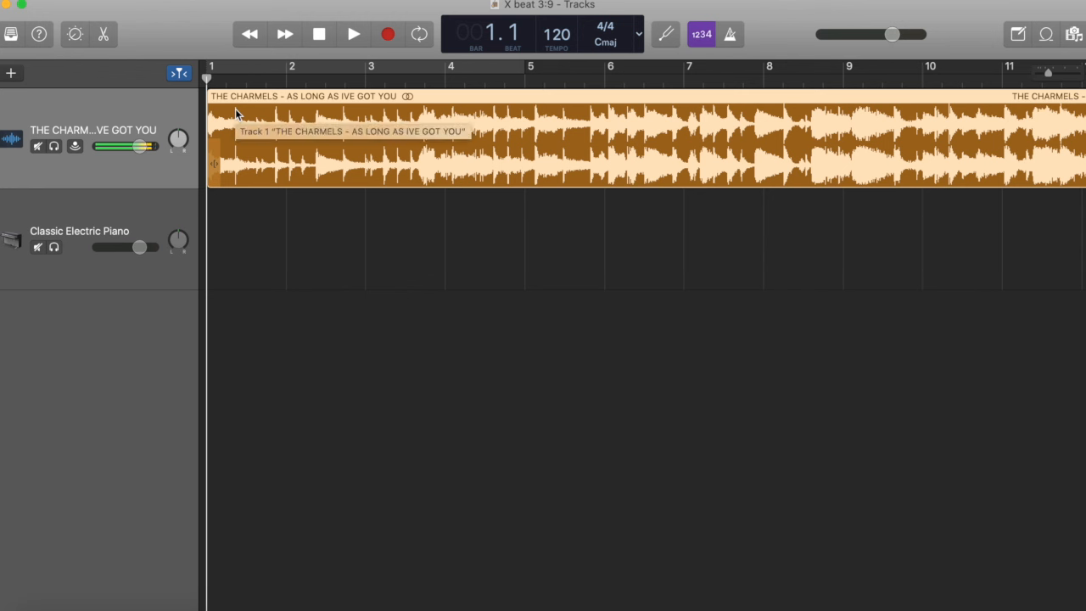
{"action": "mouse_move", "coordinate": [241, 149]}
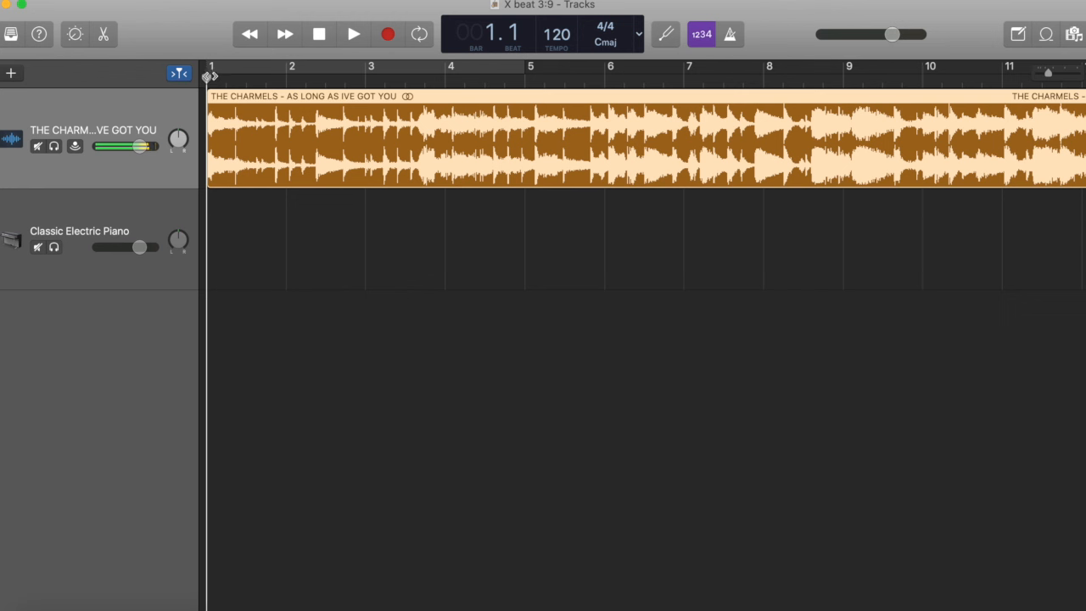
{"action": "left_click", "coordinate": [268, 77]}
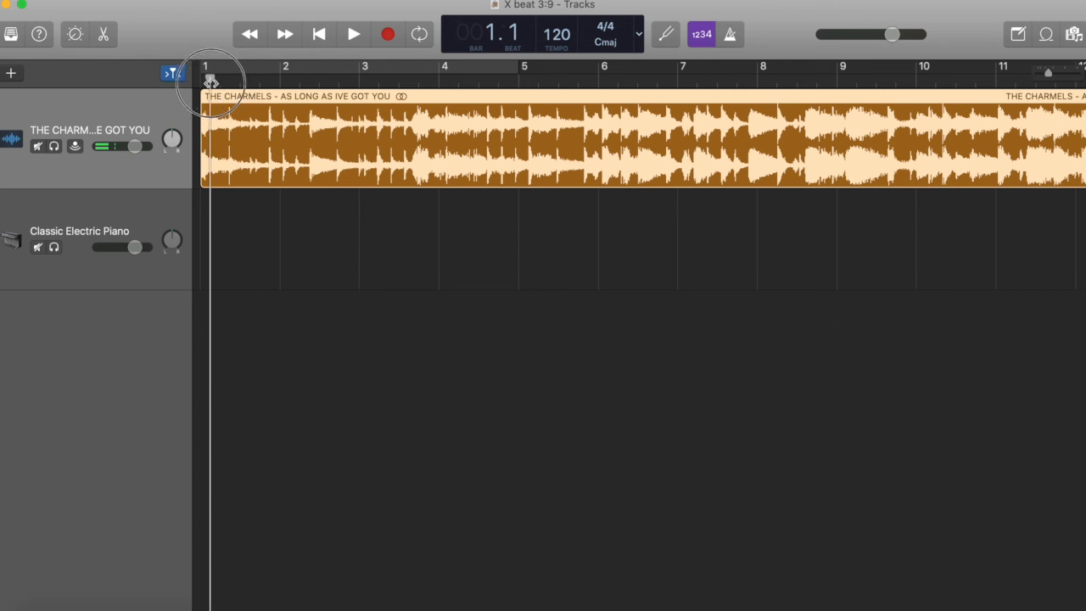
{"action": "left_click", "coordinate": [353, 34]}
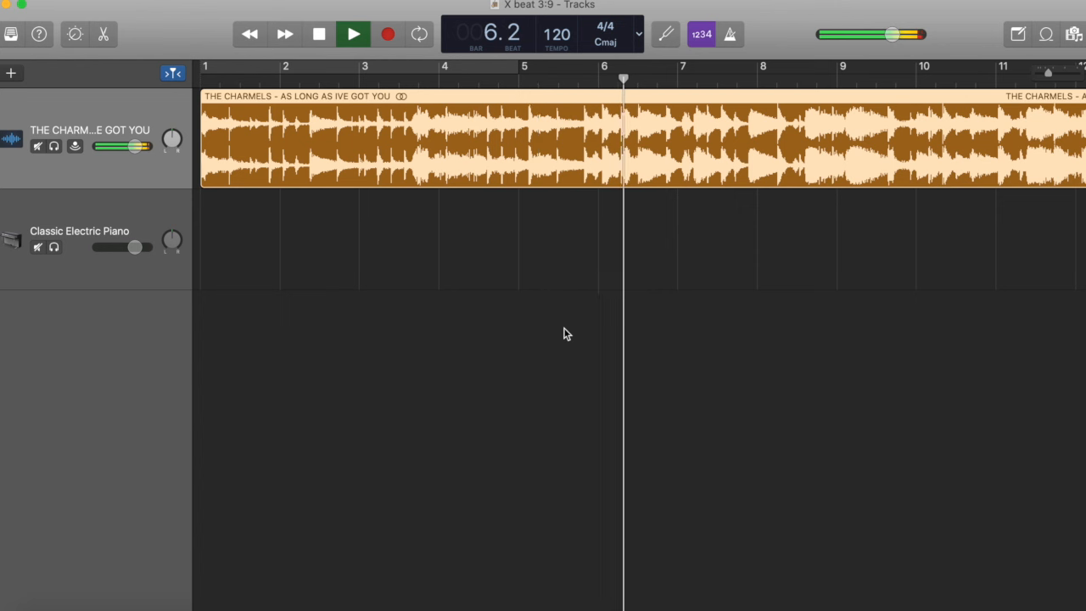
{"action": "left_click", "coordinate": [353, 34]}
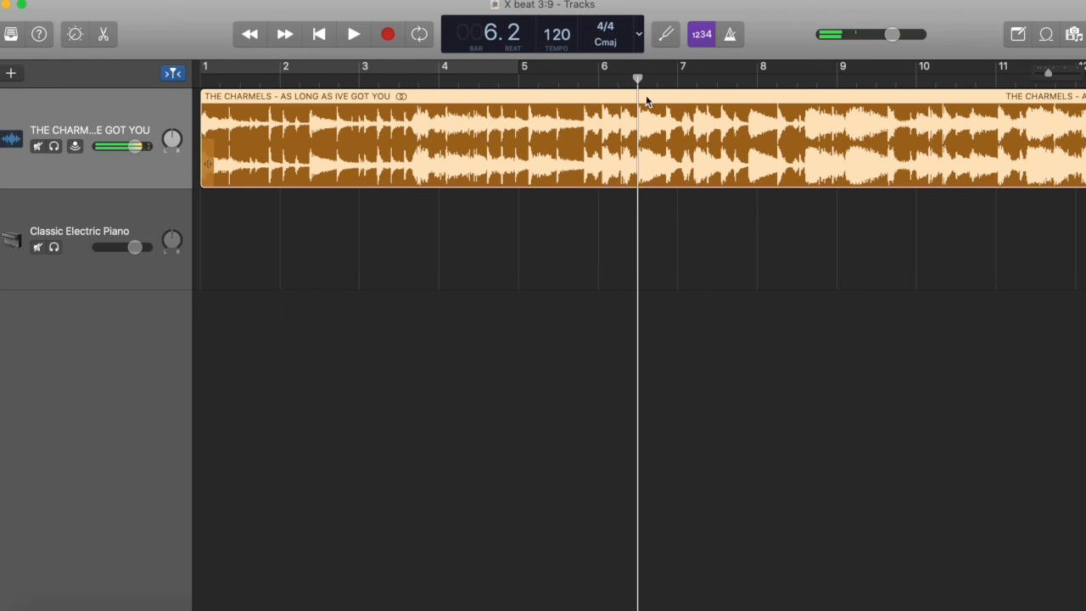
{"action": "left_click", "coordinate": [353, 34]}
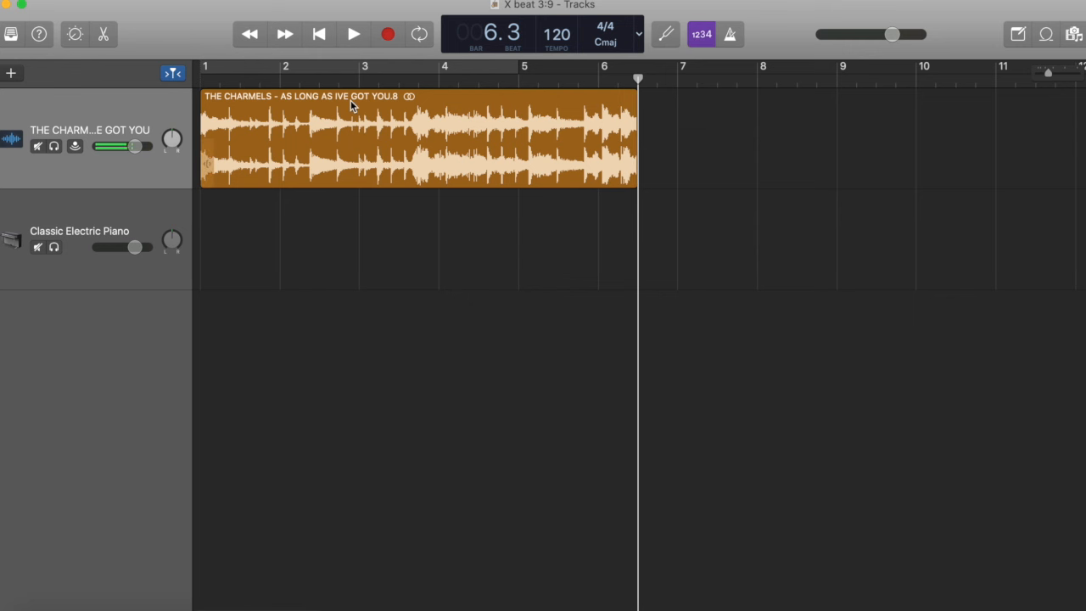
Play back the shortened Charmels region through its ending near bar 6
{"action": "left_click", "coordinate": [417, 34]}
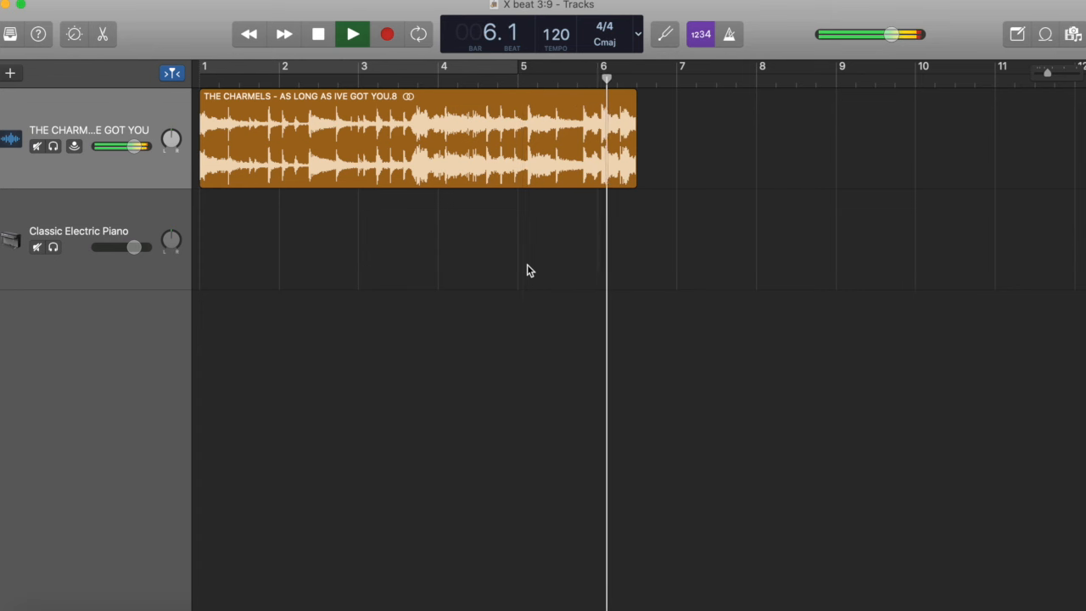
{"action": "left_click", "coordinate": [353, 34]}
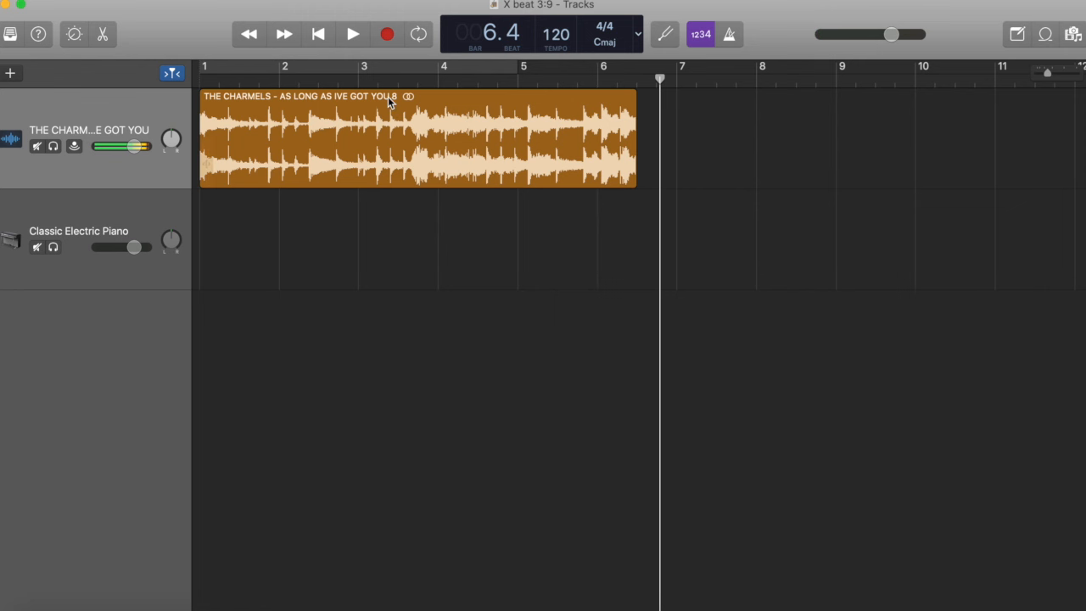
{"action": "mouse_move", "coordinate": [251, 73]}
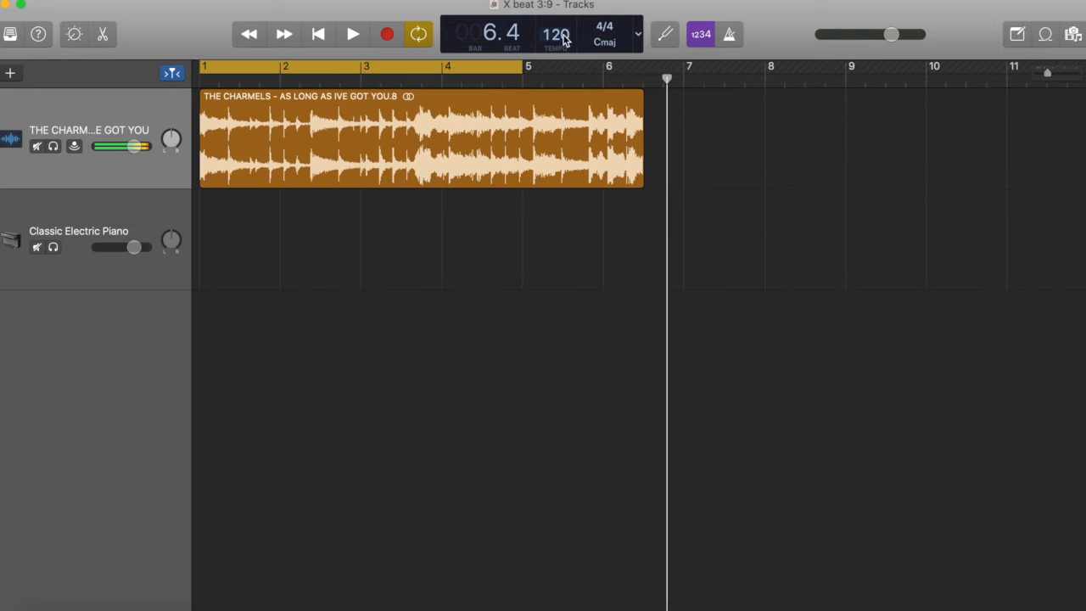
{"action": "mouse_move", "coordinate": [557, 34]}
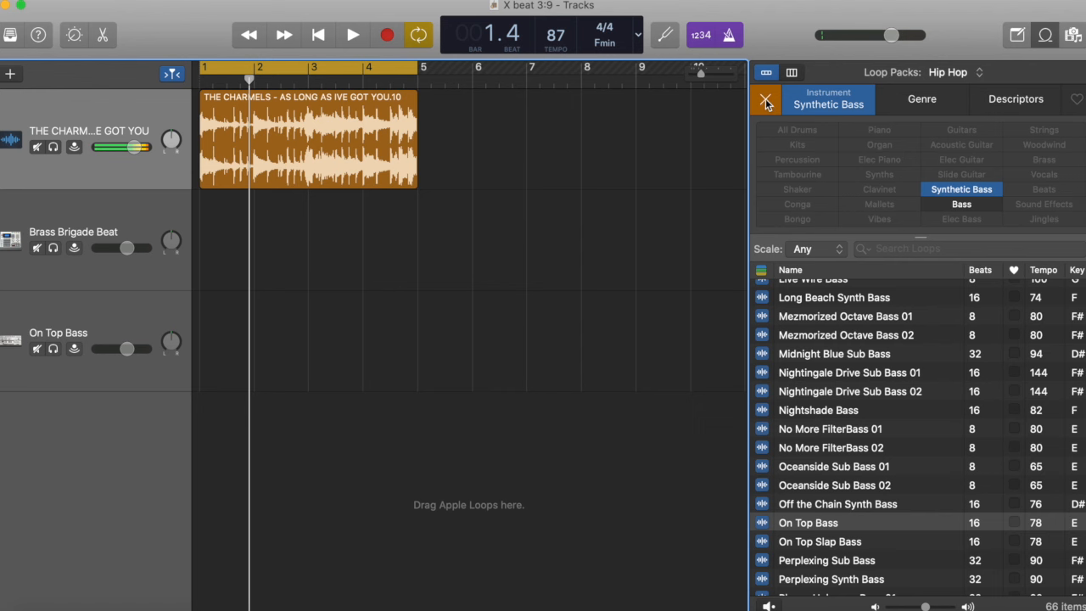
Show all drum loops, audition VIP, Warning Sign and Wide Eyed beats, and use Wide Eyed Beat 01 on the second track
{"action": "left_click", "coordinate": [765, 98]}
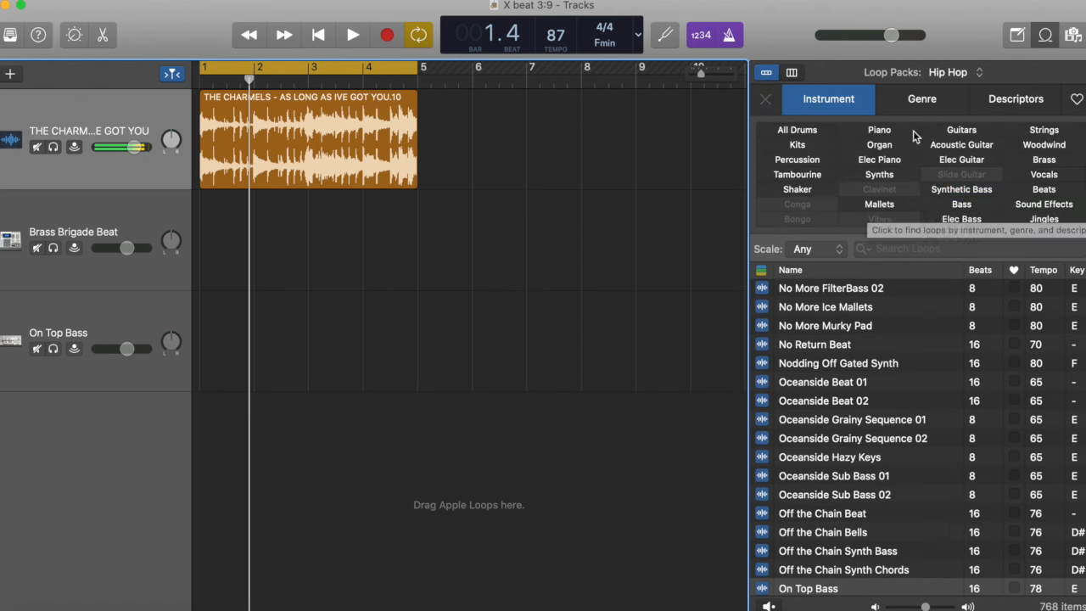
{"action": "left_click", "coordinate": [797, 129]}
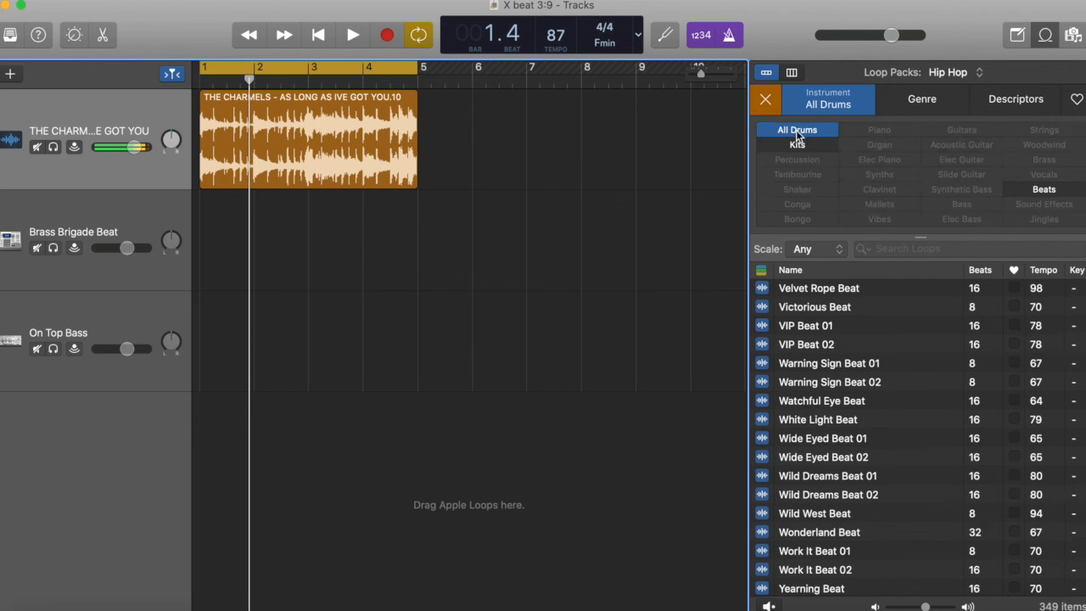
{"action": "left_click", "coordinate": [805, 370]}
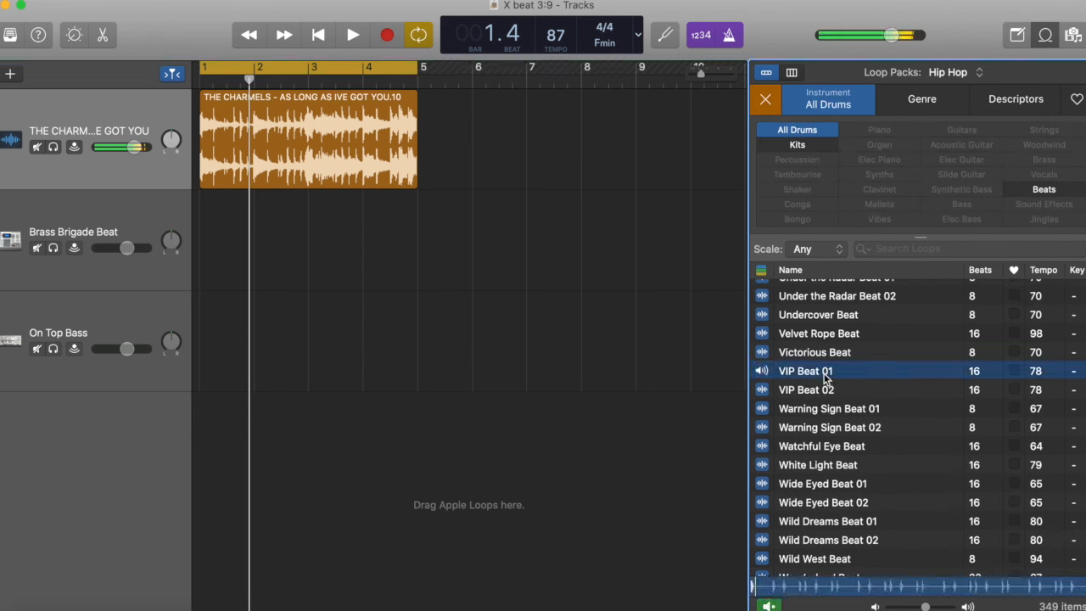
{"action": "left_click", "coordinate": [828, 407]}
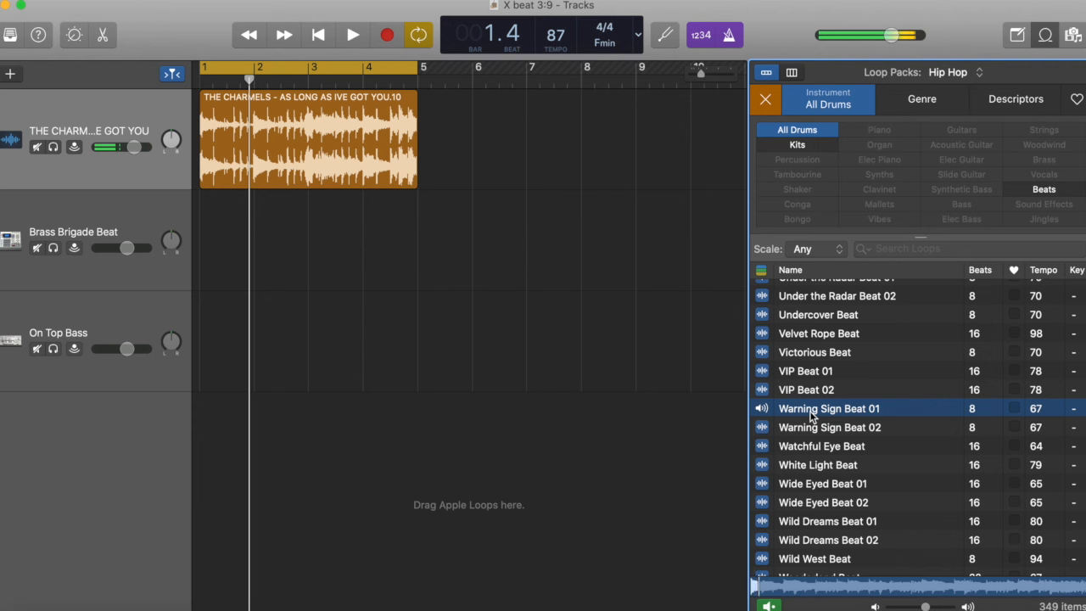
{"action": "left_click", "coordinate": [822, 481]}
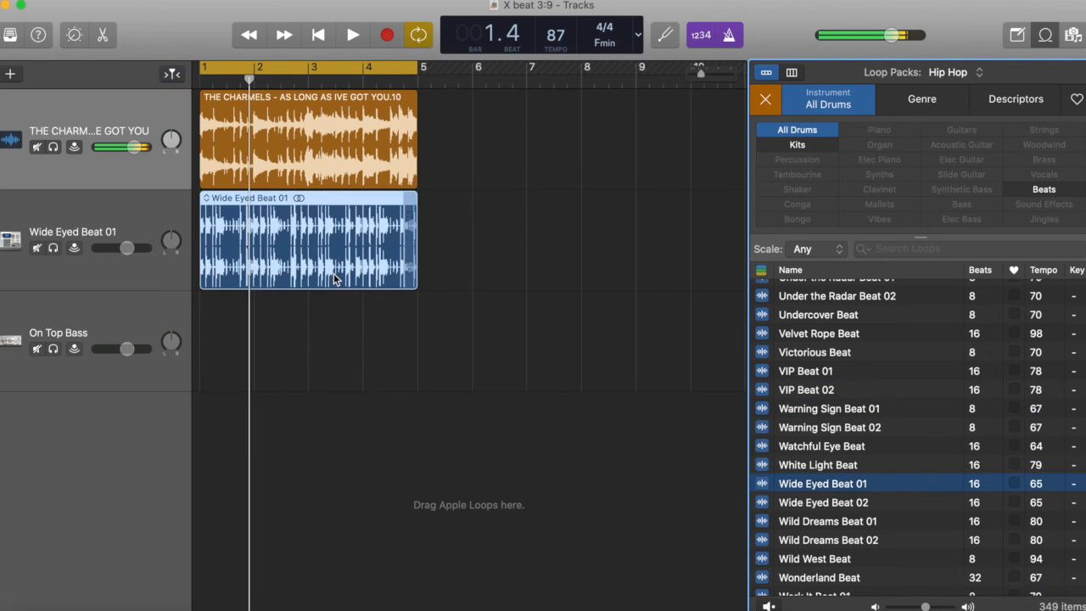
{"action": "left_click", "coordinate": [353, 34]}
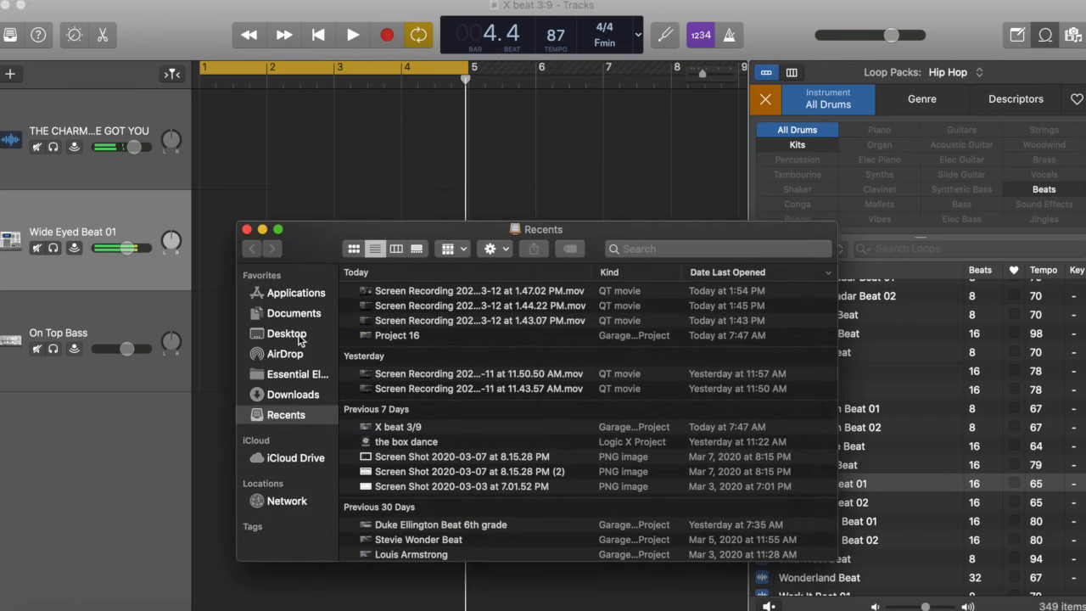
Show the Downloads folder and scroll to the Sting - Shape Of My Heart Instrumental file
{"action": "left_click", "coordinate": [291, 393]}
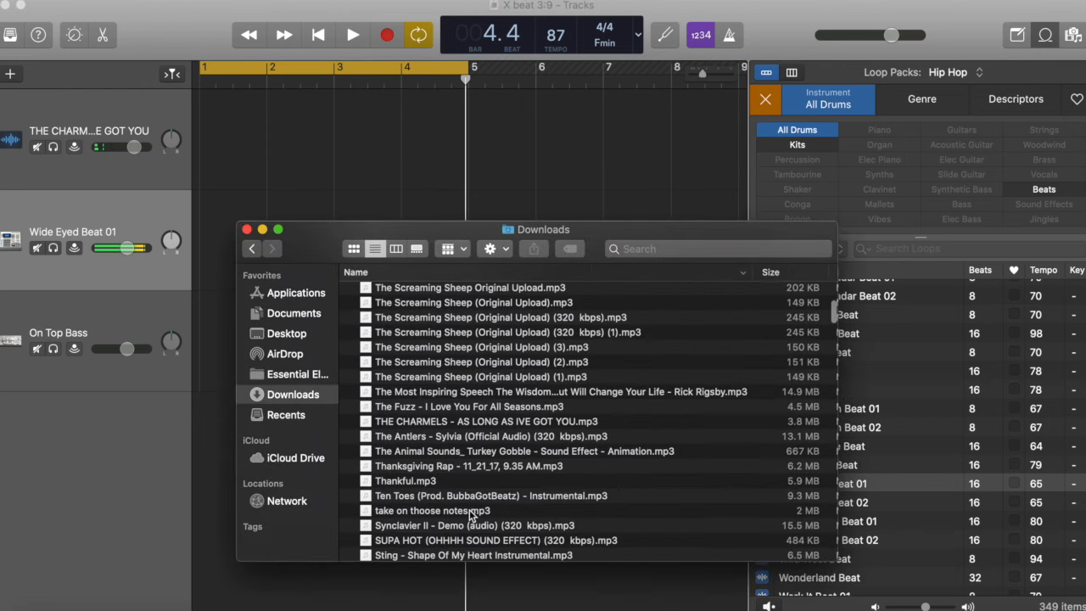
{"action": "scroll", "scroll_direction": "down", "scroll_amount": 3}
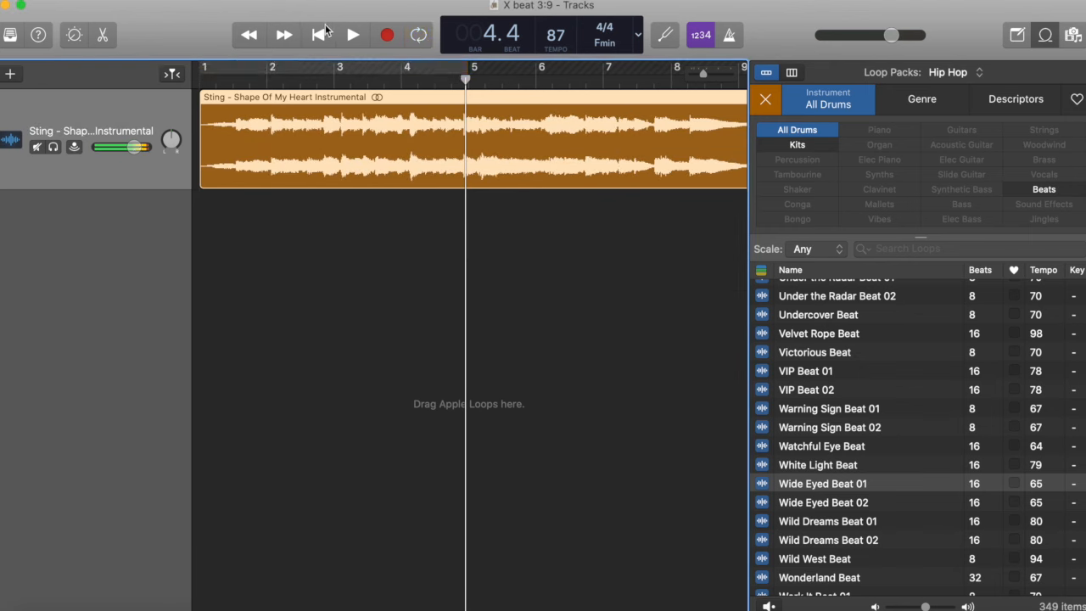
{"action": "left_click", "coordinate": [353, 34]}
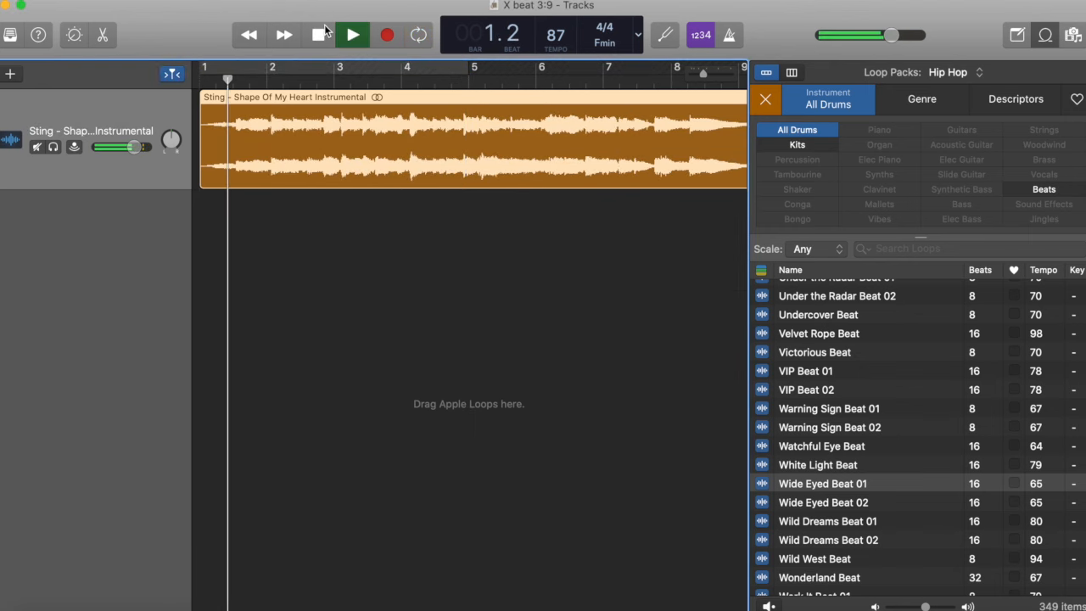
{"action": "left_click", "coordinate": [353, 34]}
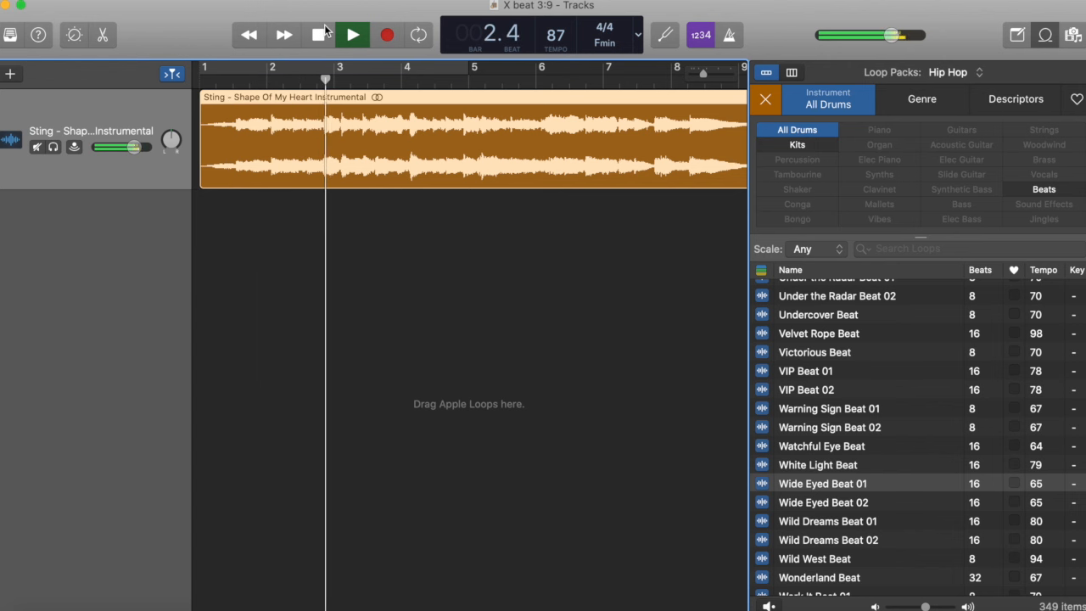
{"action": "left_click", "coordinate": [351, 34]}
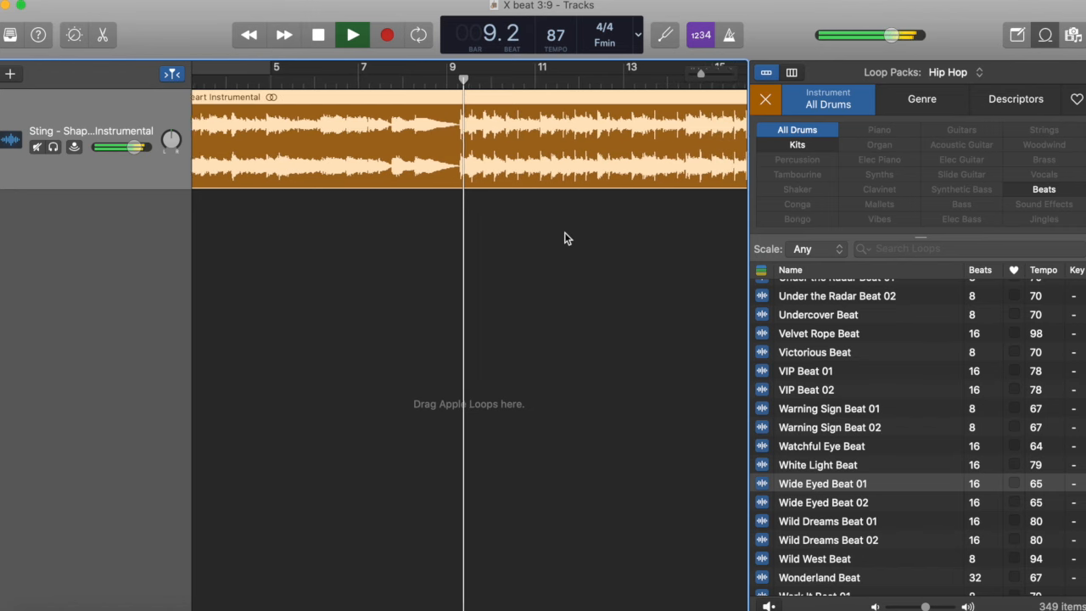
Stop playback of the Sting instrumental before cutting it to an 8-bar clip
{"action": "left_click", "coordinate": [351, 34]}
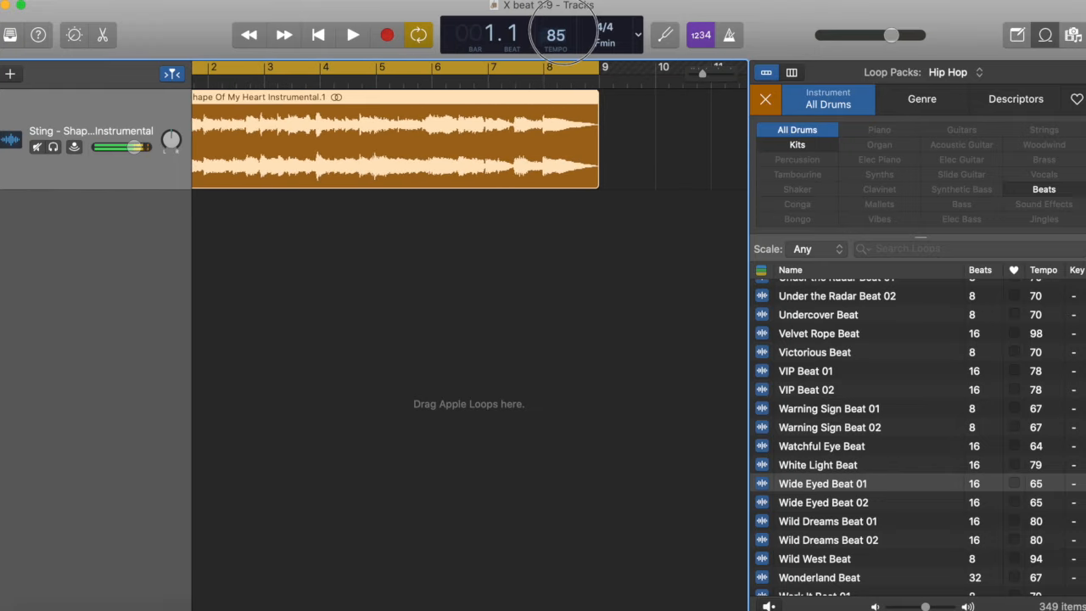
Zoom in and drag the Sting region's right edge precisely onto bar 9
{"action": "left_click", "coordinate": [602, 67]}
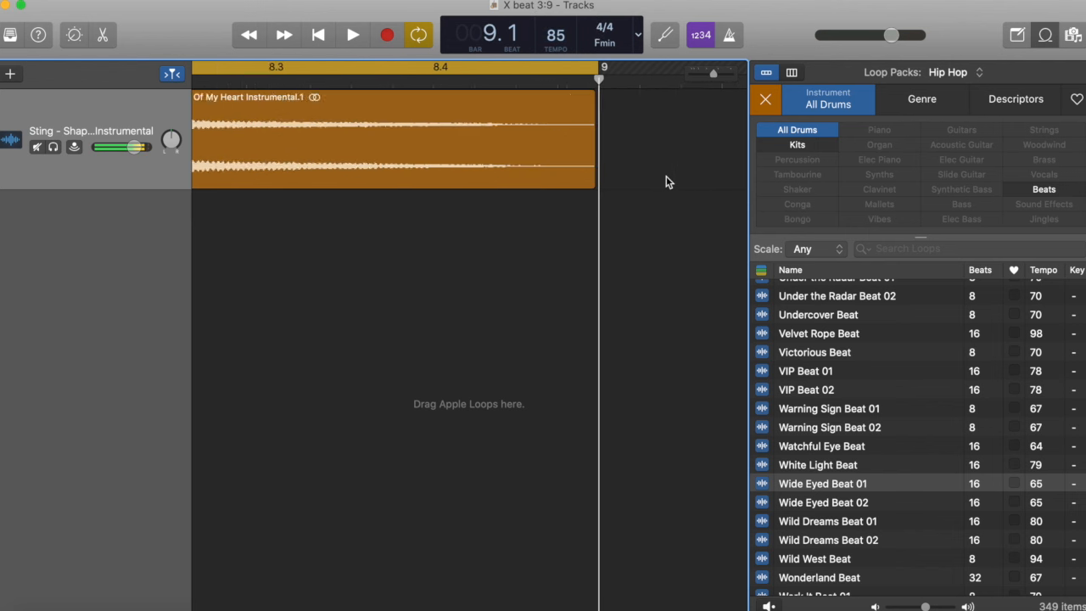
{"action": "left_click_drag", "start_coordinate": [594, 170], "coordinate": [600, 170]}
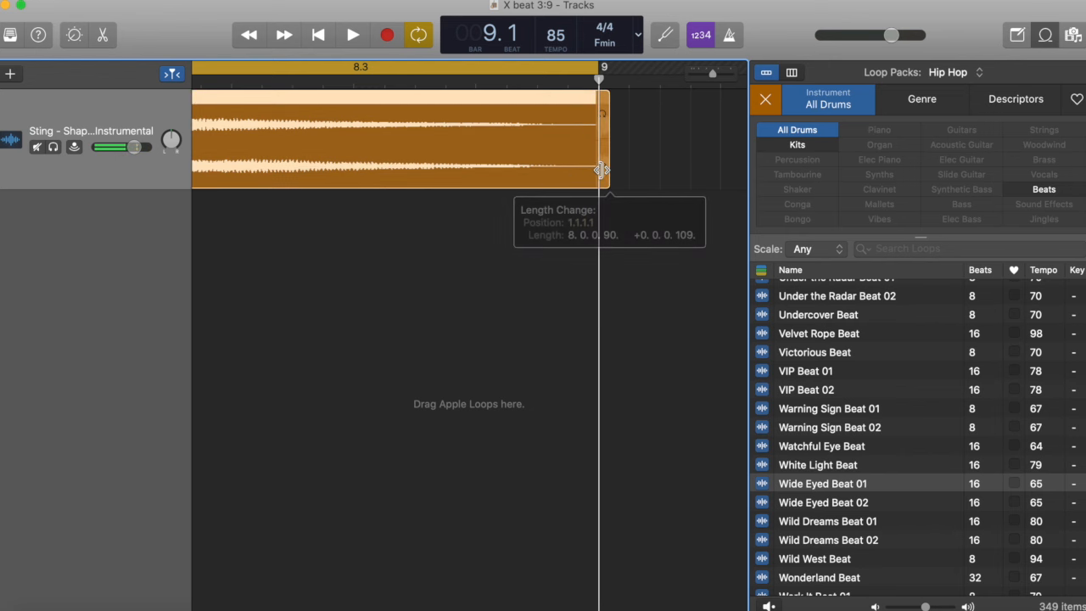
{"action": "left_click_drag", "start_coordinate": [601, 169], "coordinate": [387, 169]}
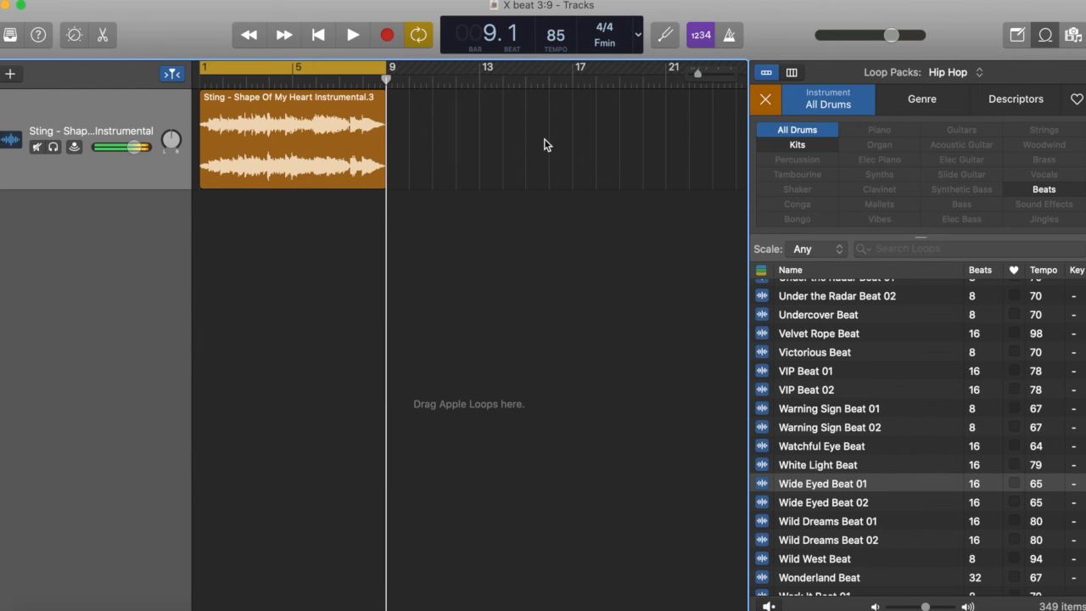
{"action": "mouse_move", "coordinate": [638, 400]}
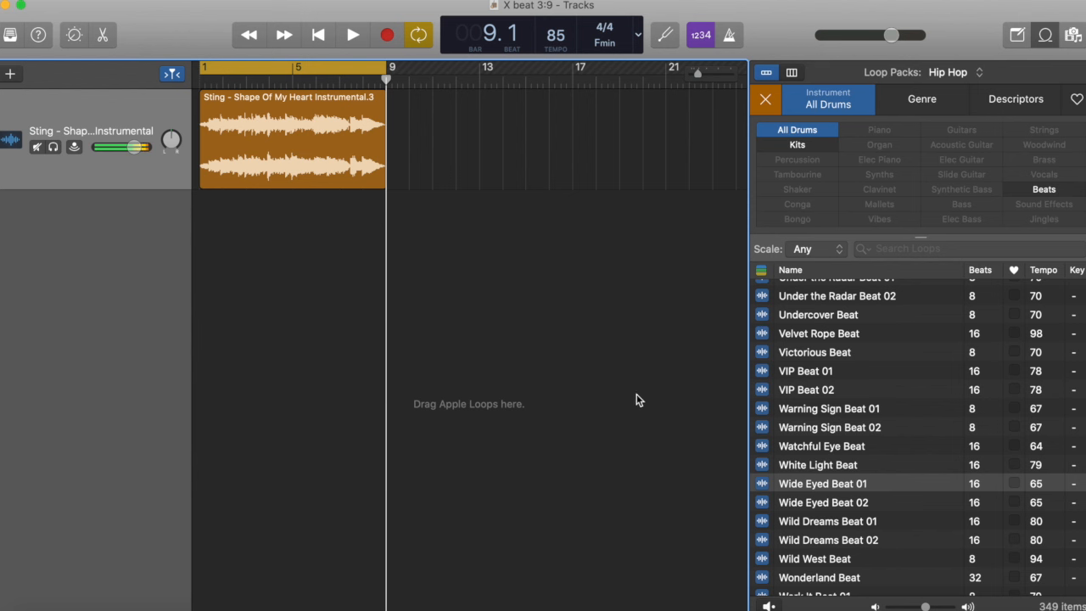
{"action": "mouse_move", "coordinate": [560, 458]}
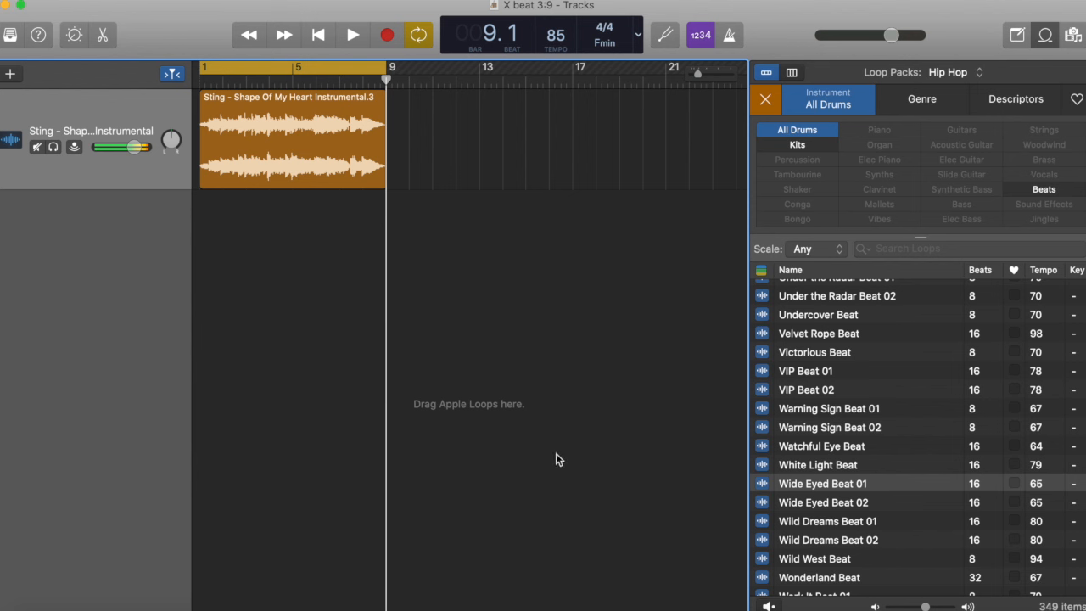